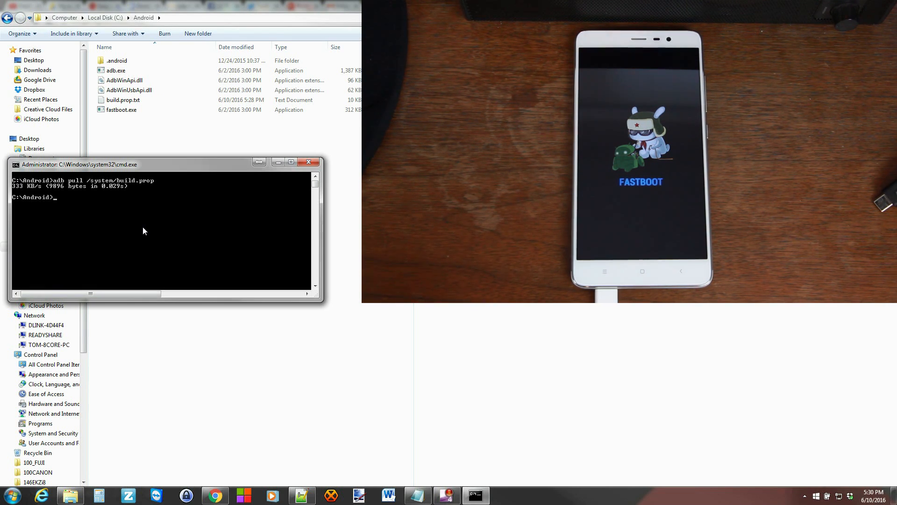
Step: Run 'fastboot devices' to confirm the phone is listed in fastboot mode
text(fastboot)
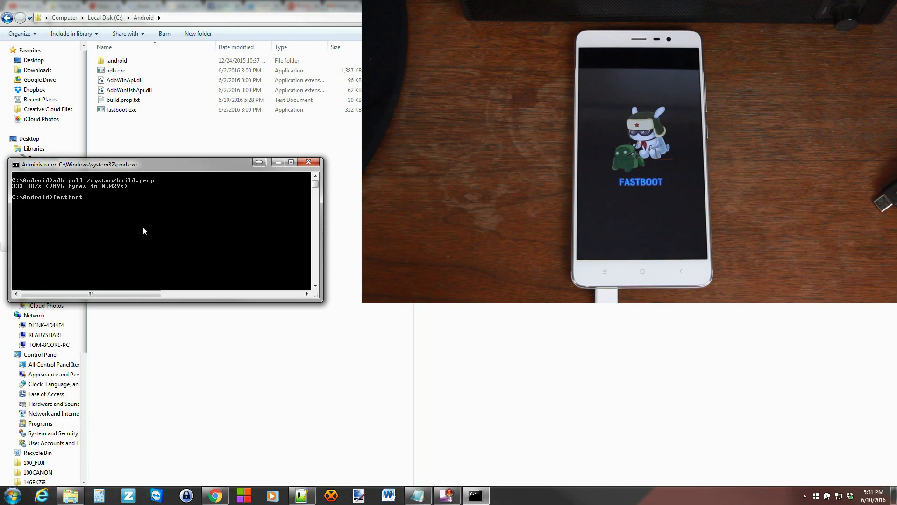
key(Return)
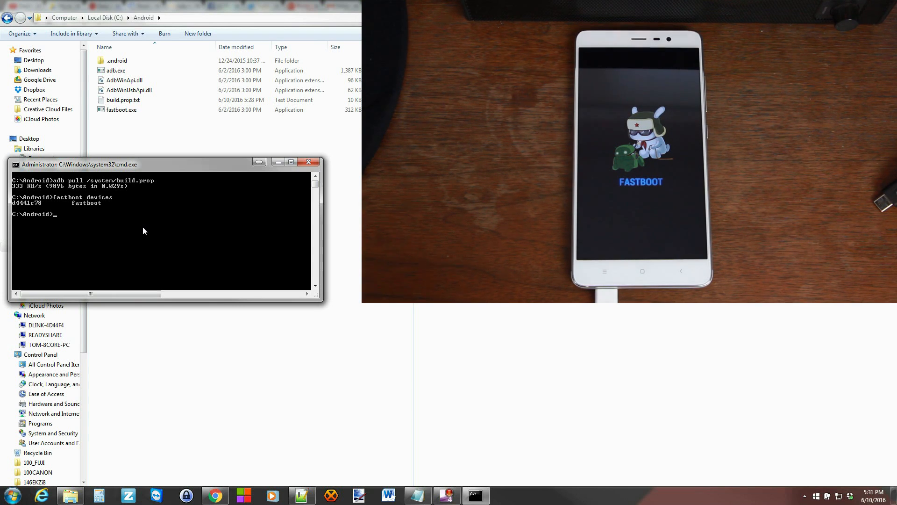
text(fast)
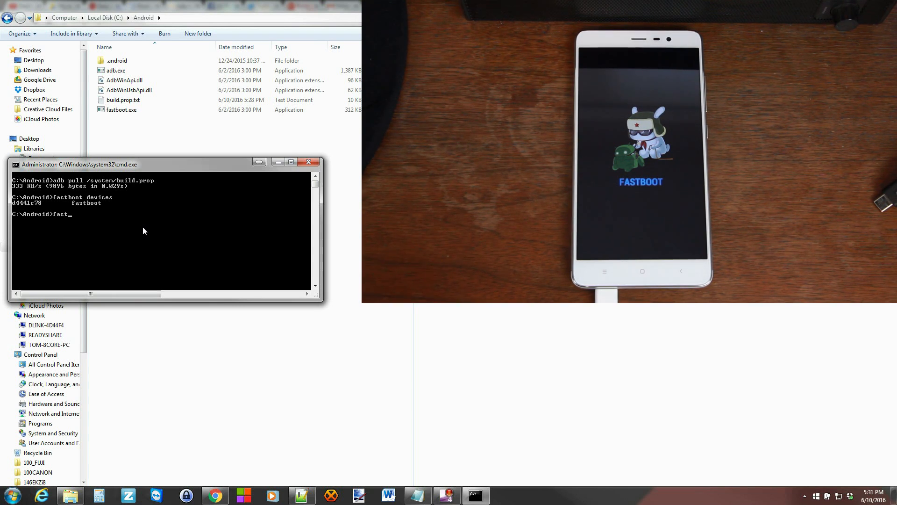
Step: Run 'fastboot getvar all' to print every bootloader variable, showing product kenzo
text(boot getvar all)
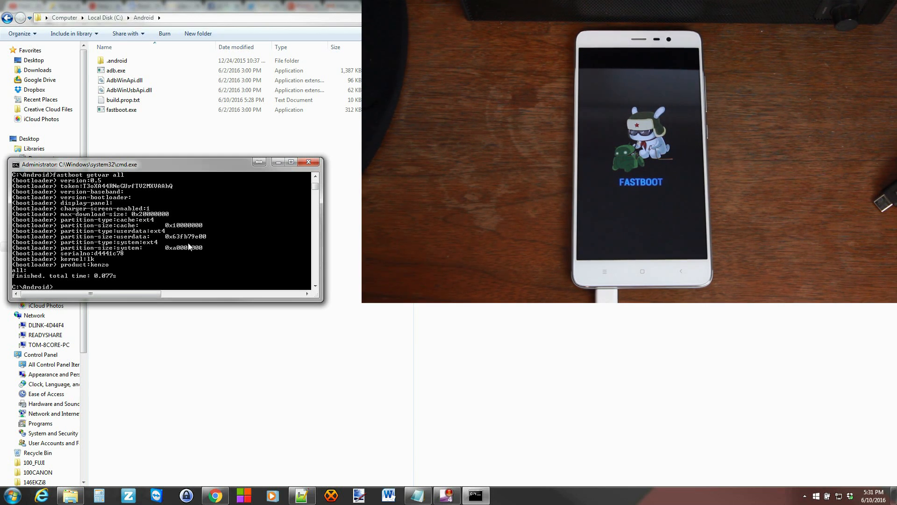
mouse_move(137, 279)
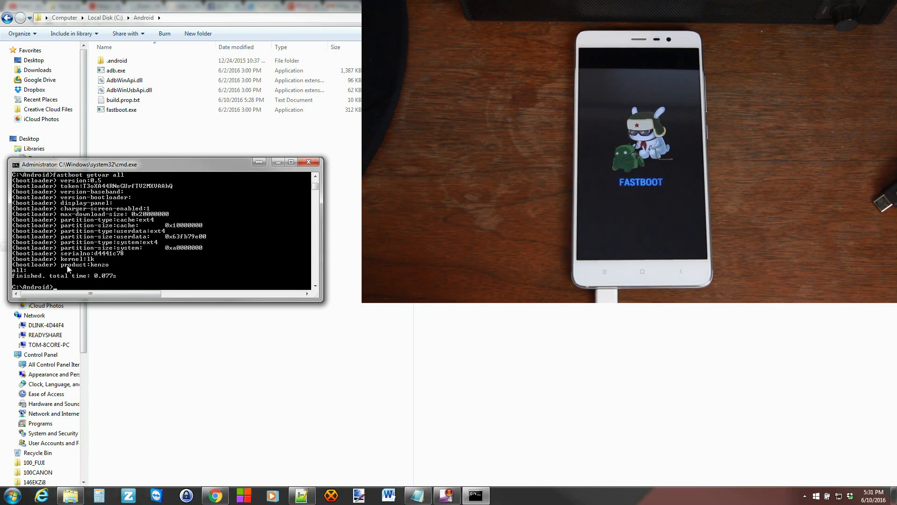
mouse_move(110, 268)
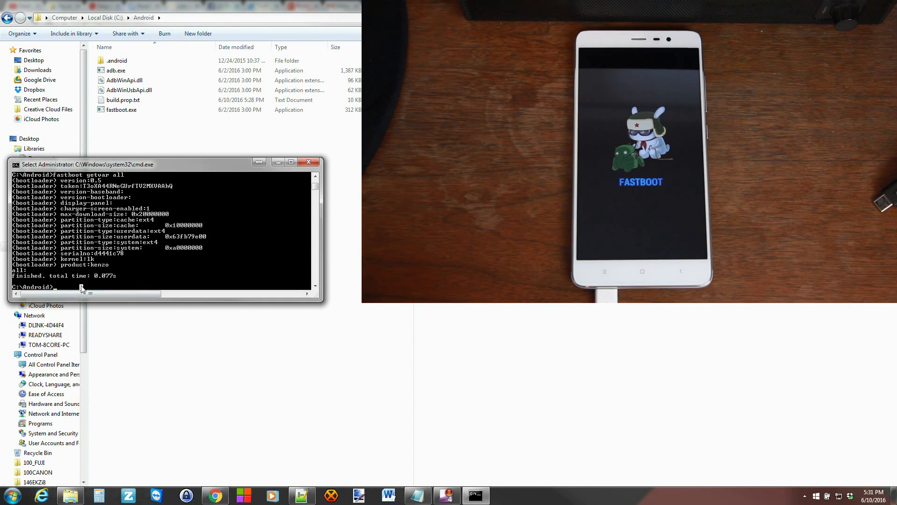
right_click(106, 296)
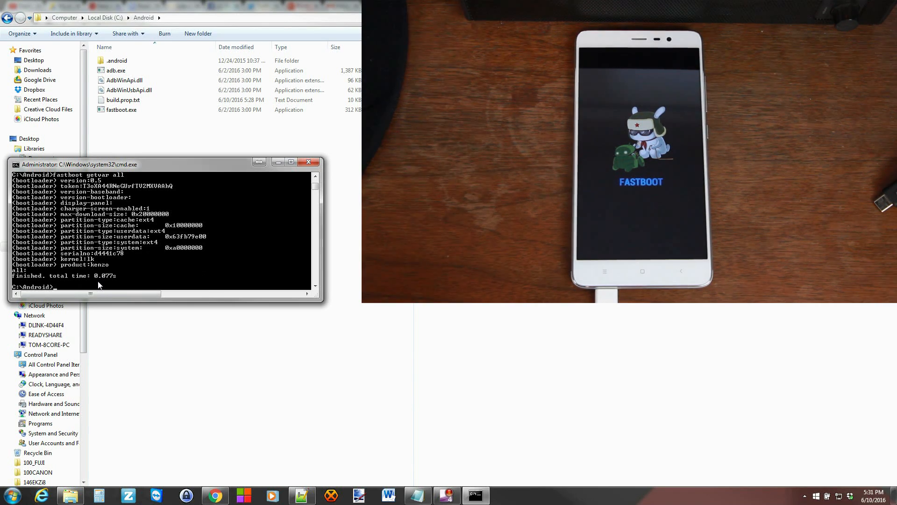
Step: Run 'fastboot getvar product' to confirm the phone's codename is kenzo
text(fasr)
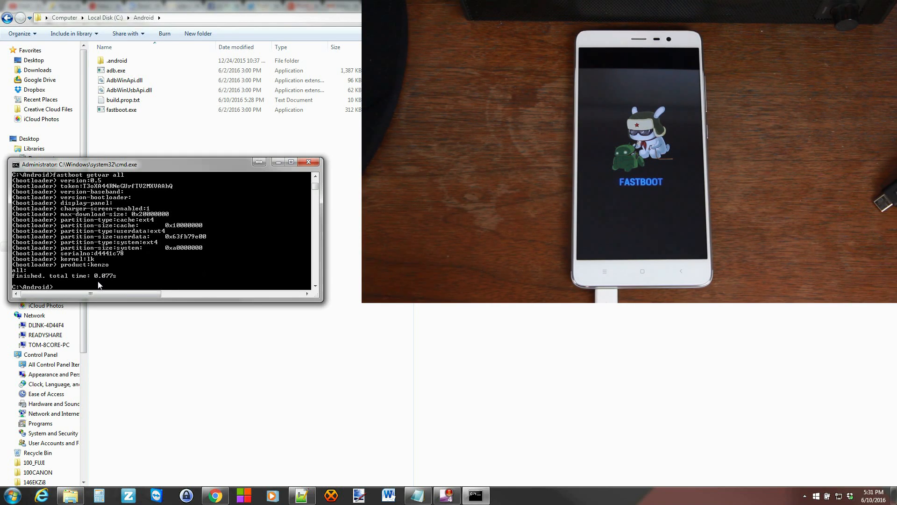
text(fastboot getvar)
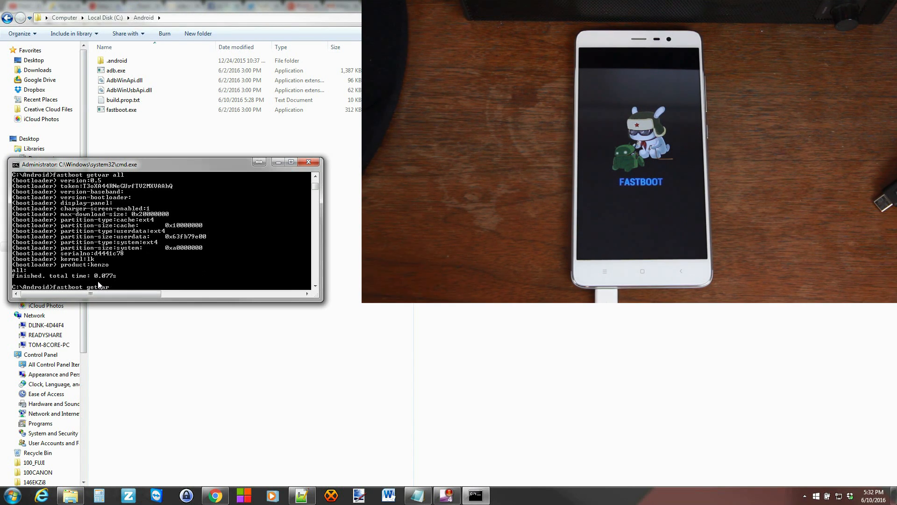
text(pro)
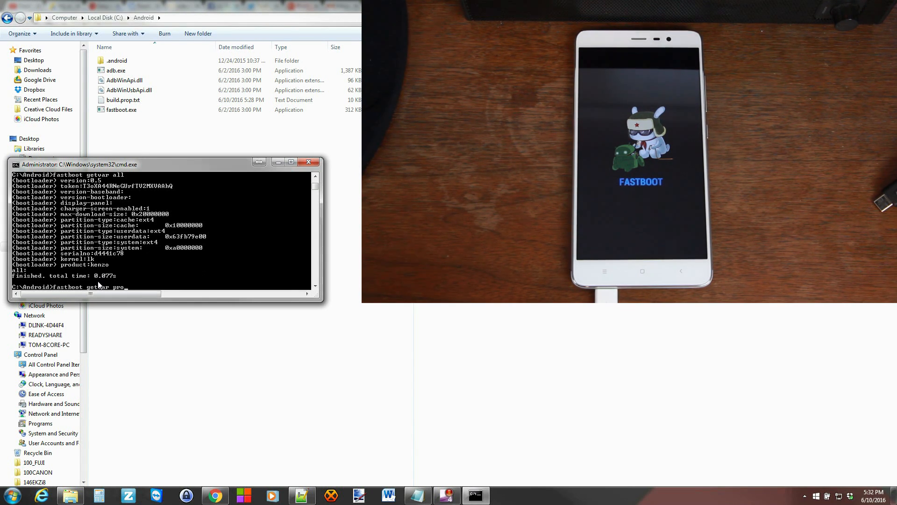
key(Return)
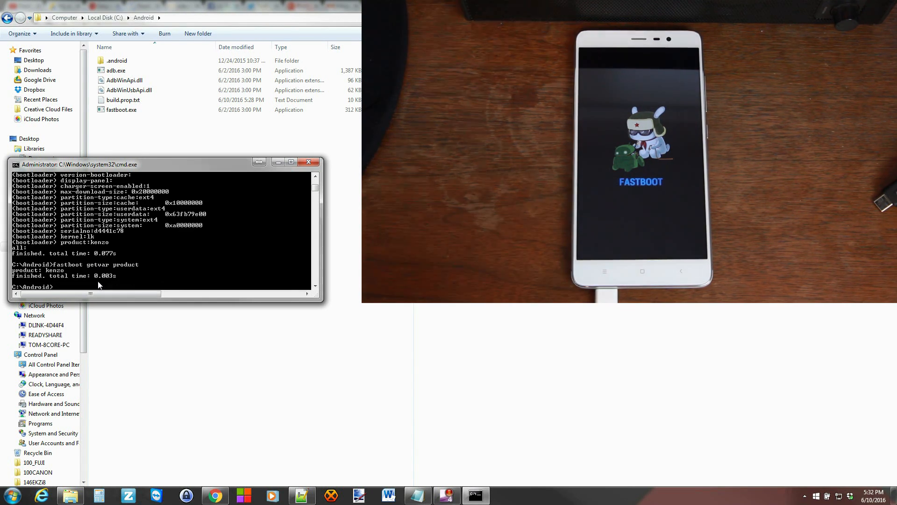
mouse_move(66, 272)
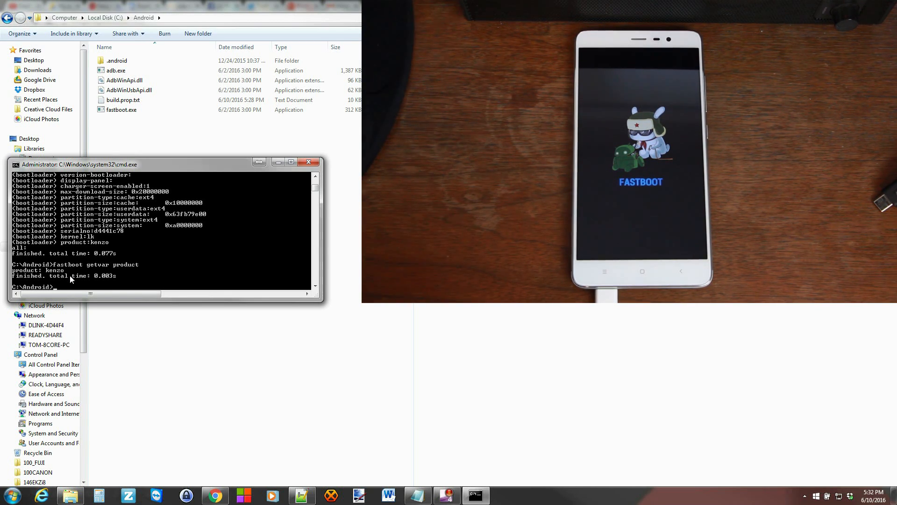
mouse_move(77, 289)
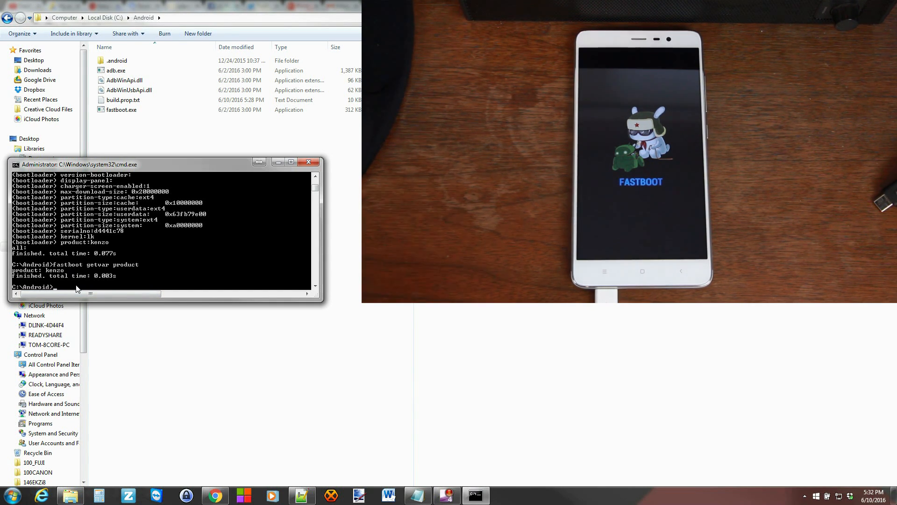
text(fastbo)
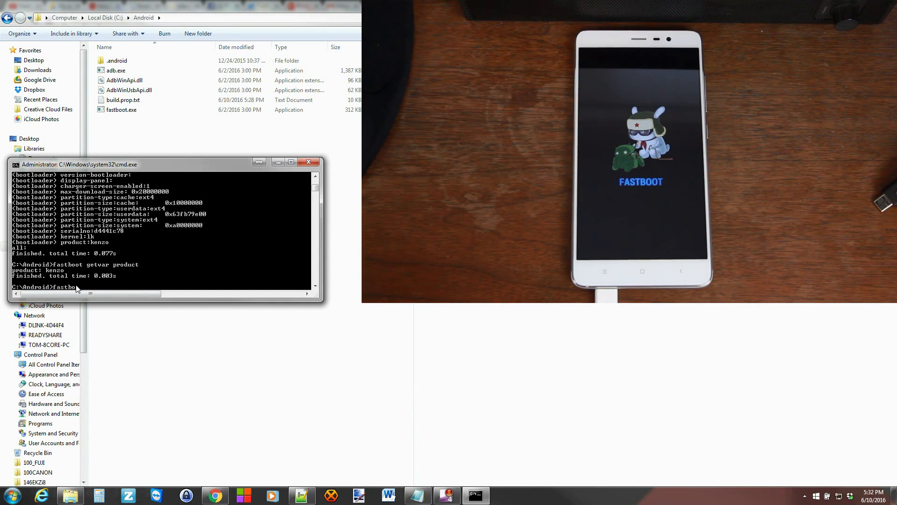